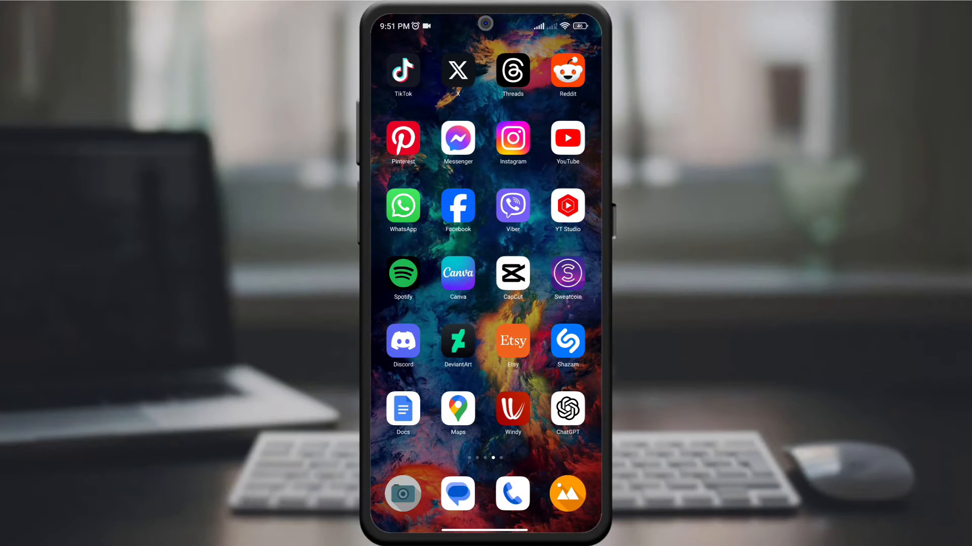
Launch Reddit and open r/marketing from the communities drawer
click(566, 69)
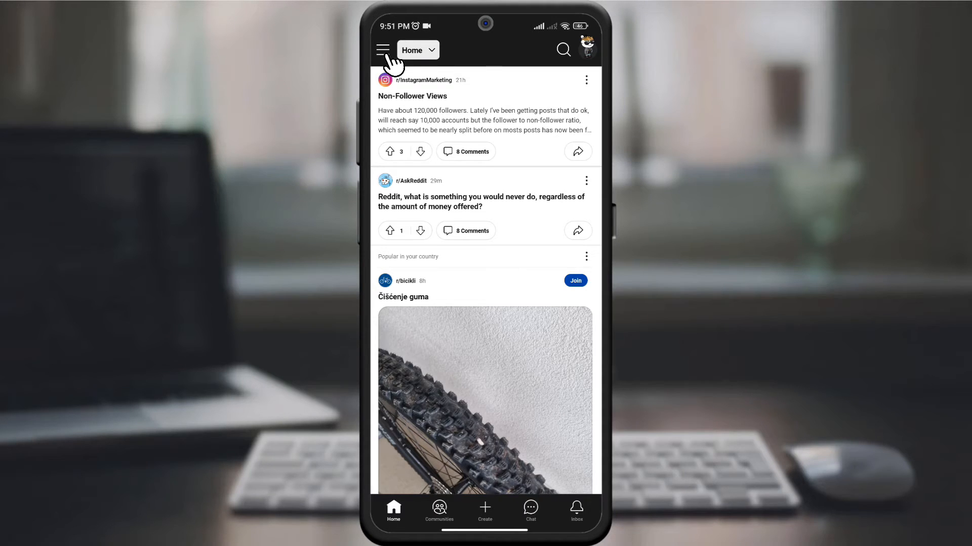
click(383, 49)
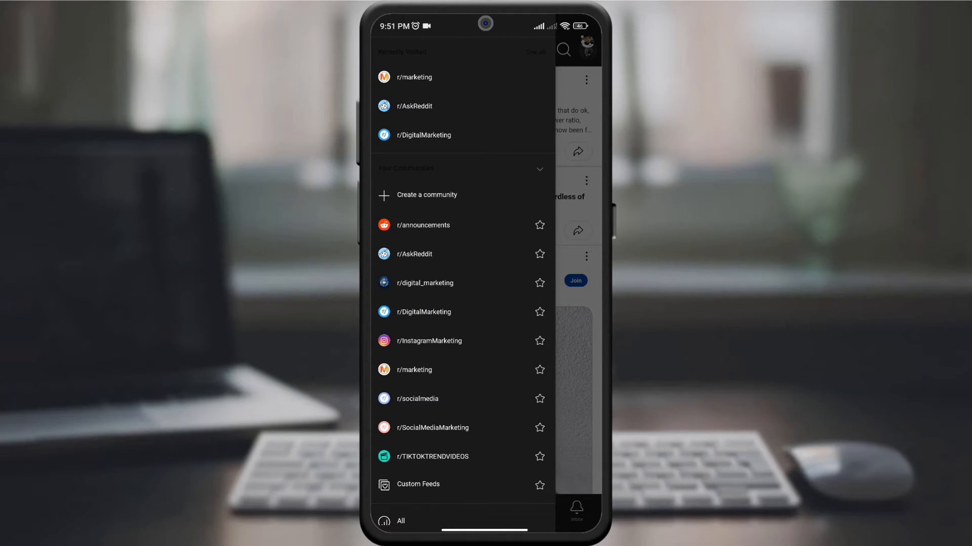
click(413, 77)
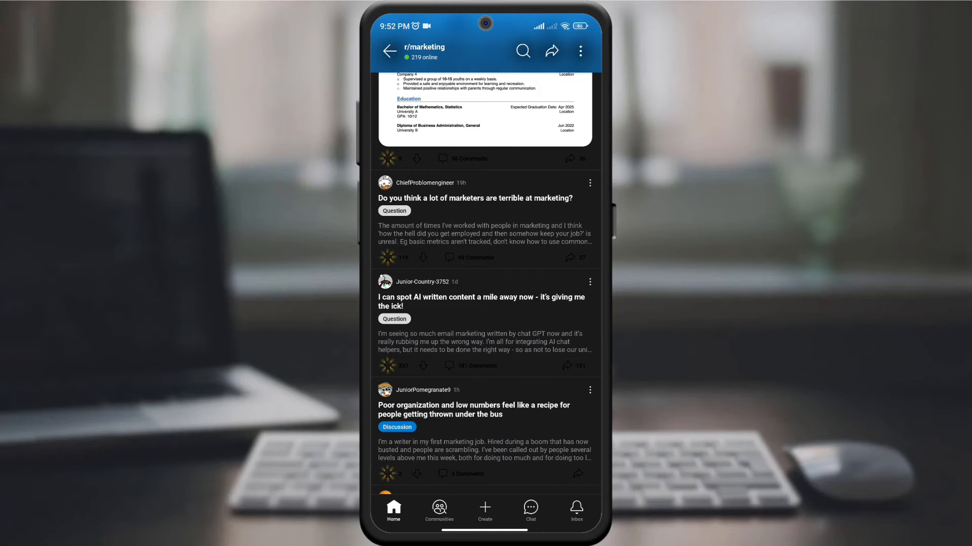
Open the options menu on 'Do you think a lot of marketers are terrible at marketing?'
click(588, 182)
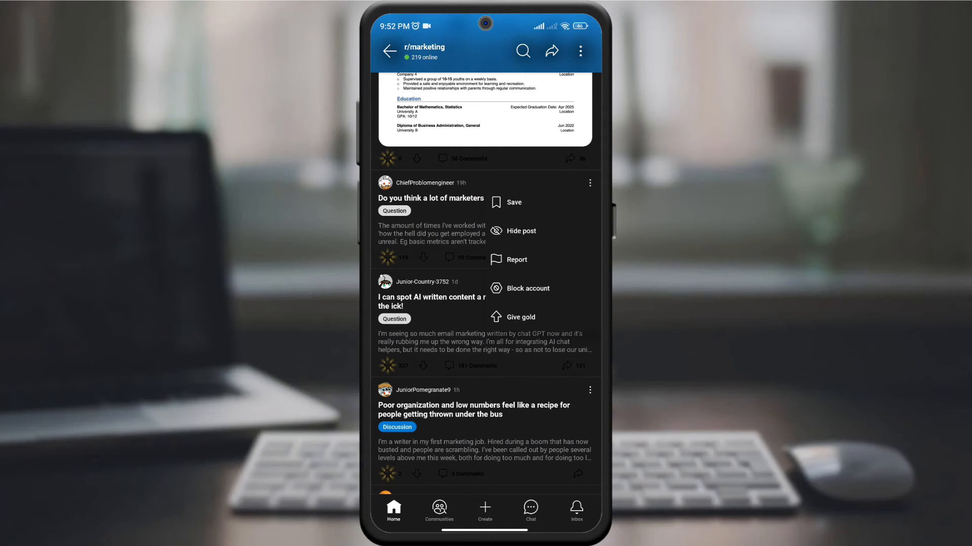
mouse_move(539, 245)
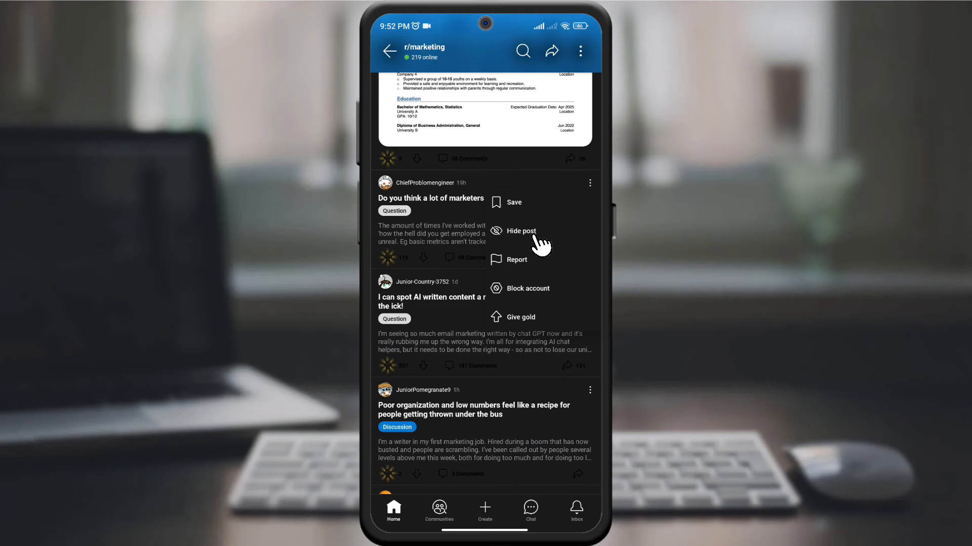
Choose 'Hide post' for the marketers question post
click(521, 231)
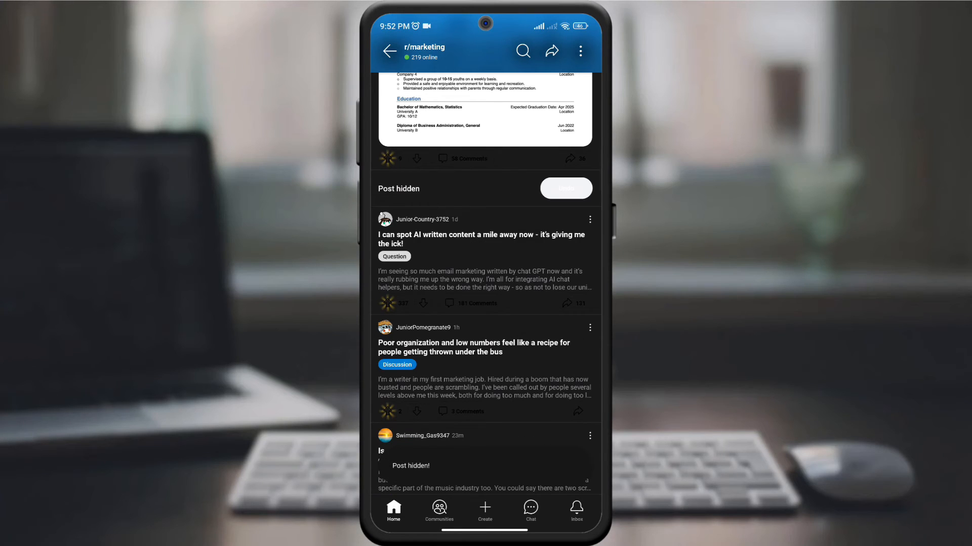